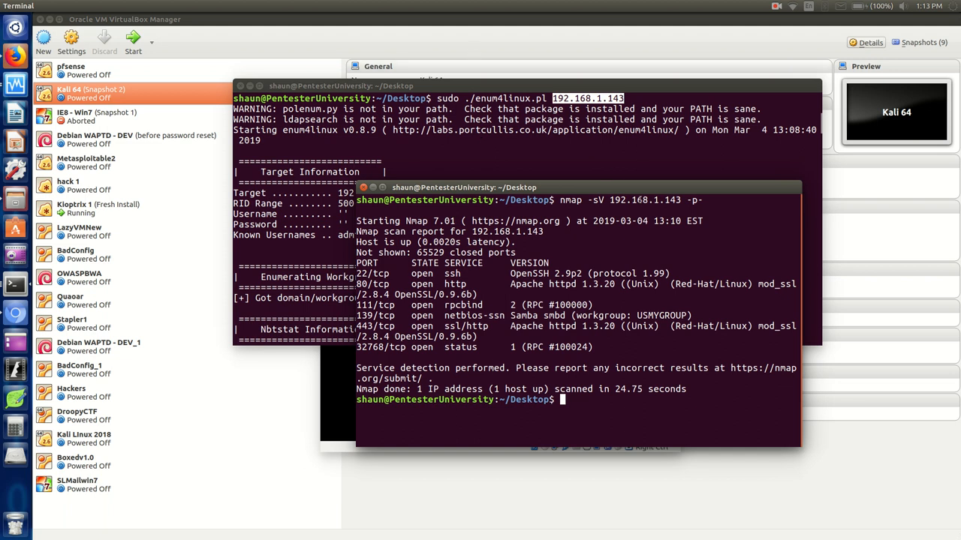
{"action": "mouse_move", "coordinate": [611, 192]}
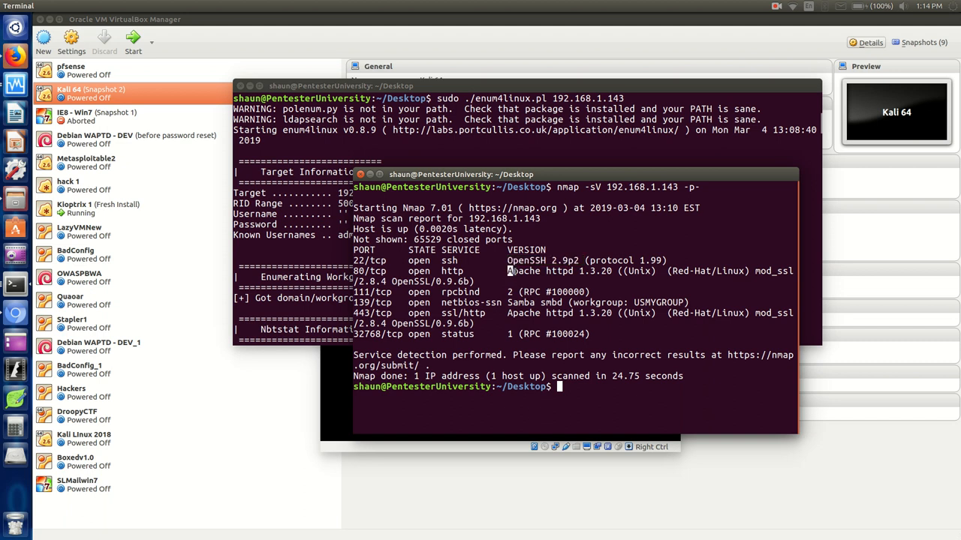
- Highlight the Apache server entry on port 80 in the scan output
{"action": "double_click", "coordinate": [541, 270]}
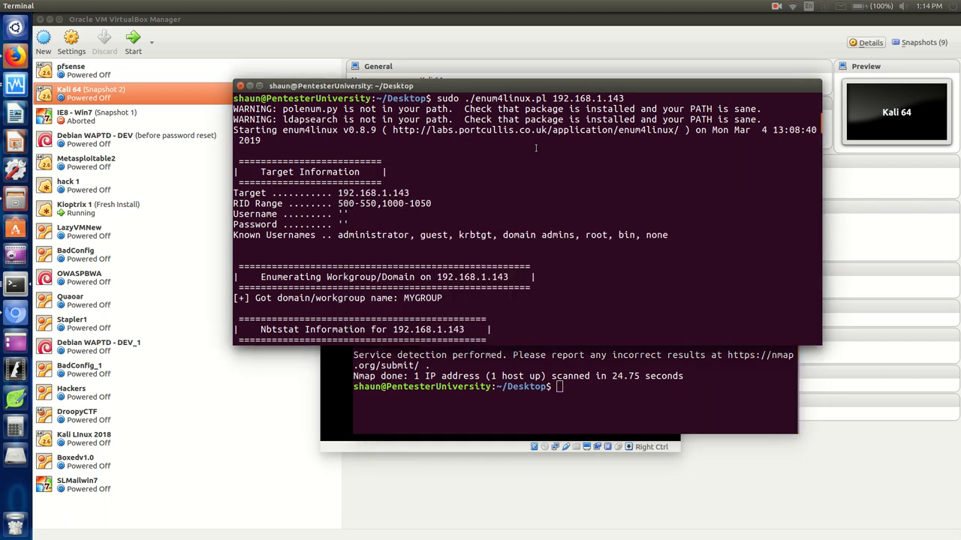
{"action": "mouse_move", "coordinate": [505, 174]}
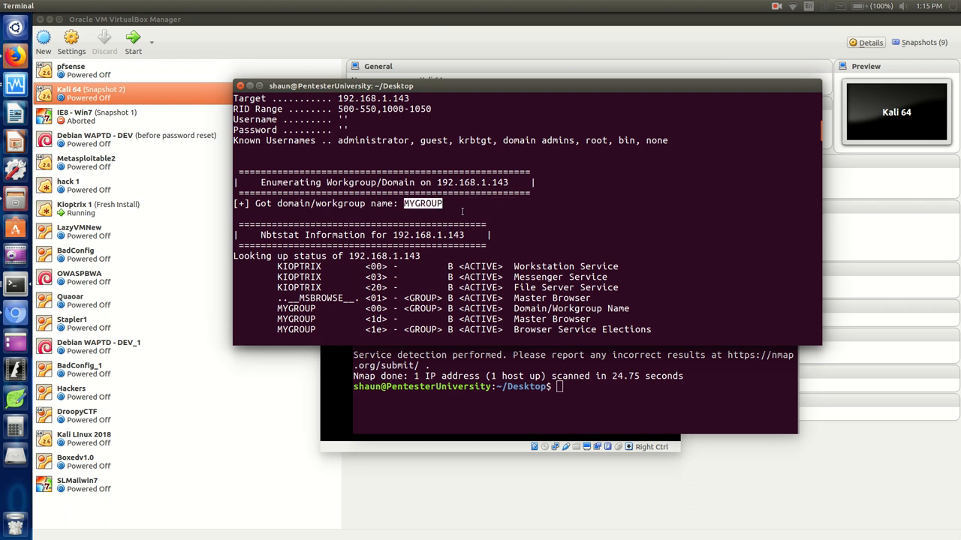
- Scroll past Session Check and Domain SID to OS info showing Samba 2.2.1a, marking the target address
{"action": "scroll", "scroll_direction": "down", "scroll_amount": 3}
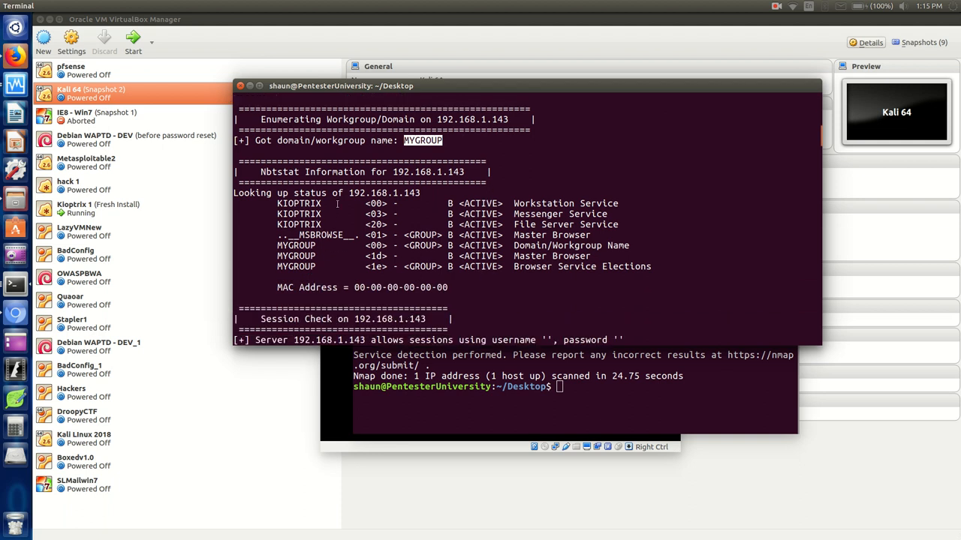
{"action": "mouse_move", "coordinate": [364, 213]}
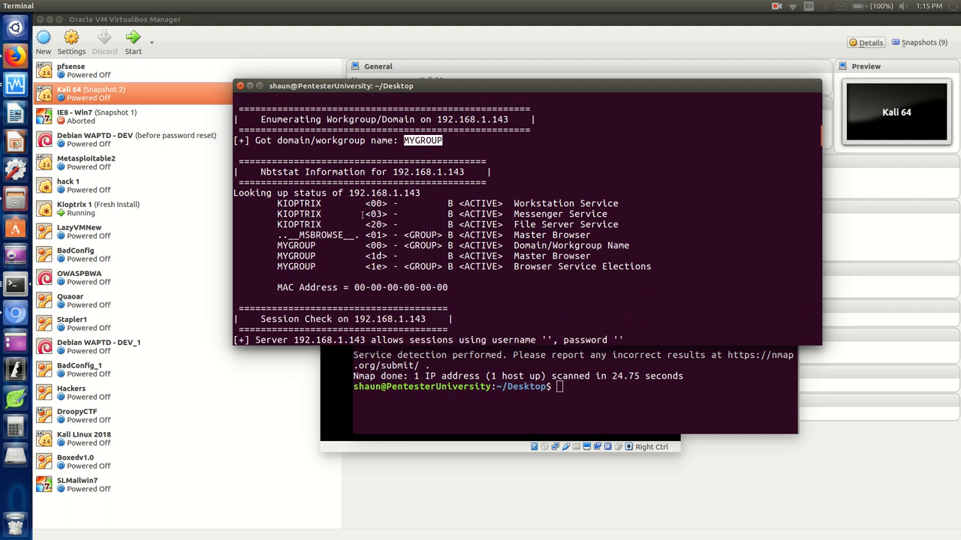
{"action": "mouse_move", "coordinate": [267, 225]}
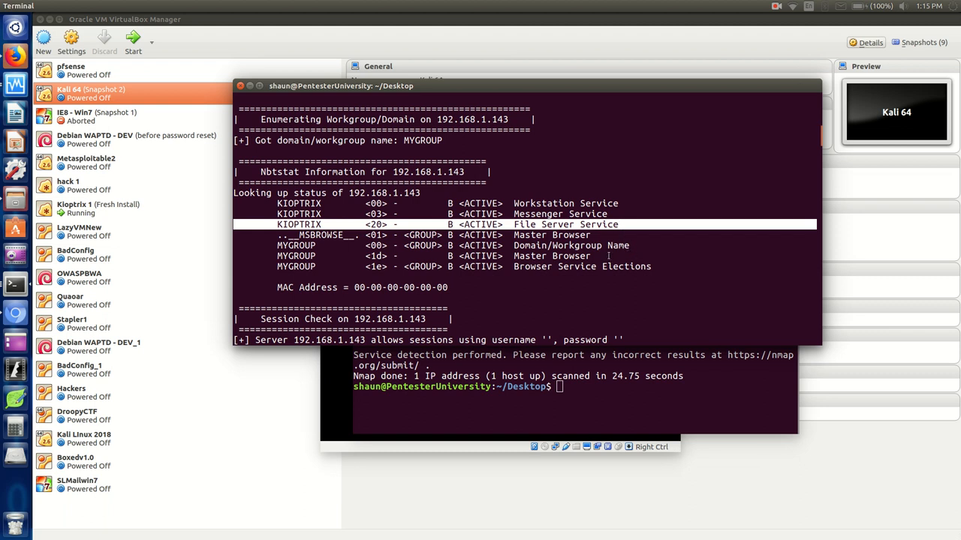
{"action": "mouse_move", "coordinate": [608, 257]}
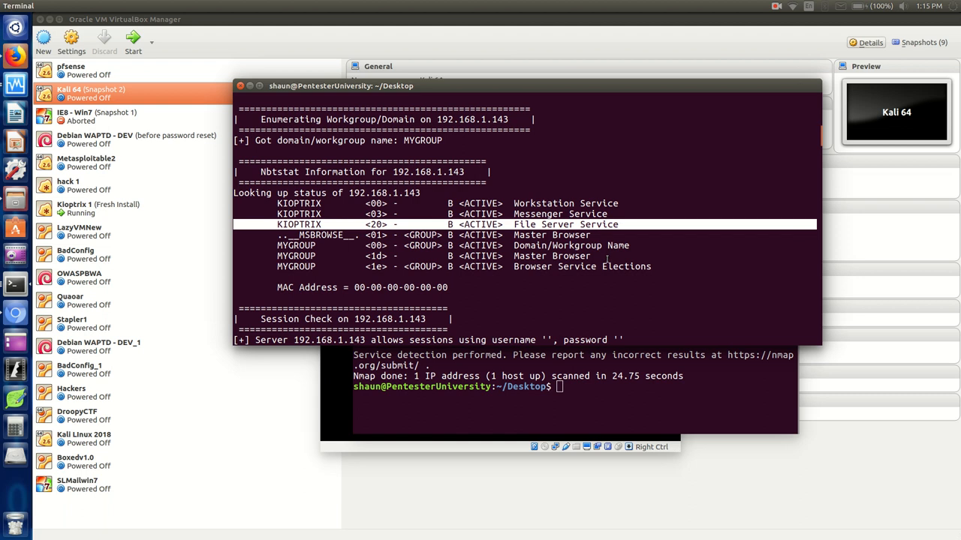
{"action": "scroll", "scroll_direction": "down", "scroll_amount": 3}
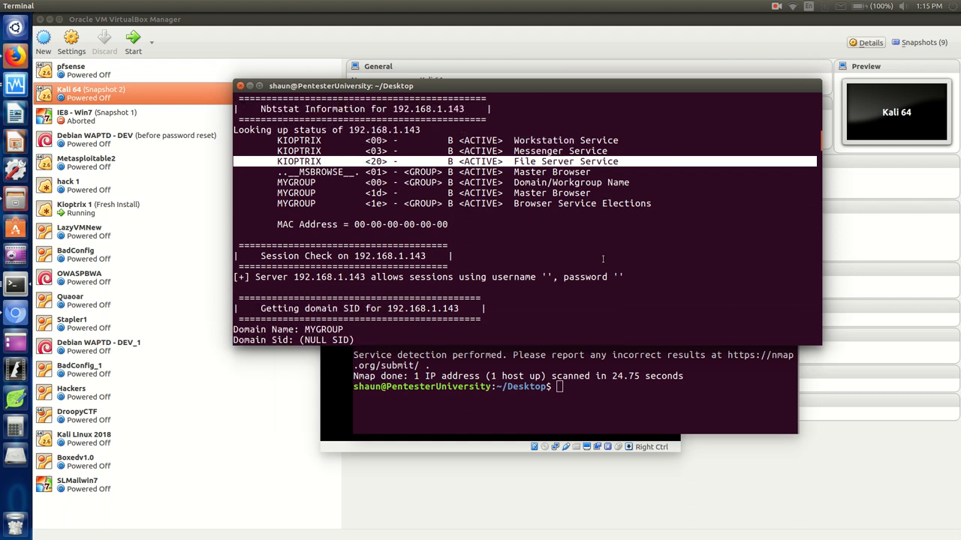
{"action": "scroll", "scroll_direction": "down", "scroll_amount": 3}
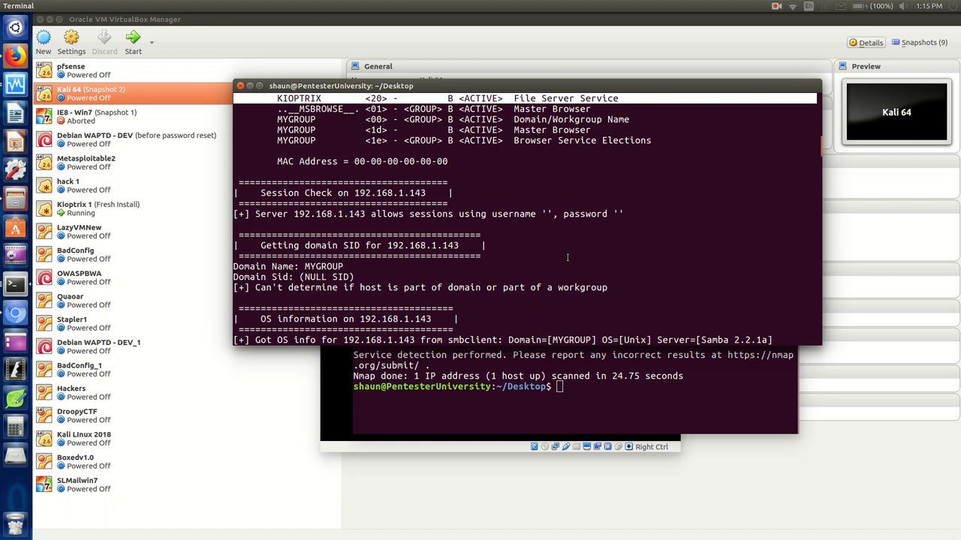
{"action": "scroll", "scroll_direction": "down", "scroll_amount": 3}
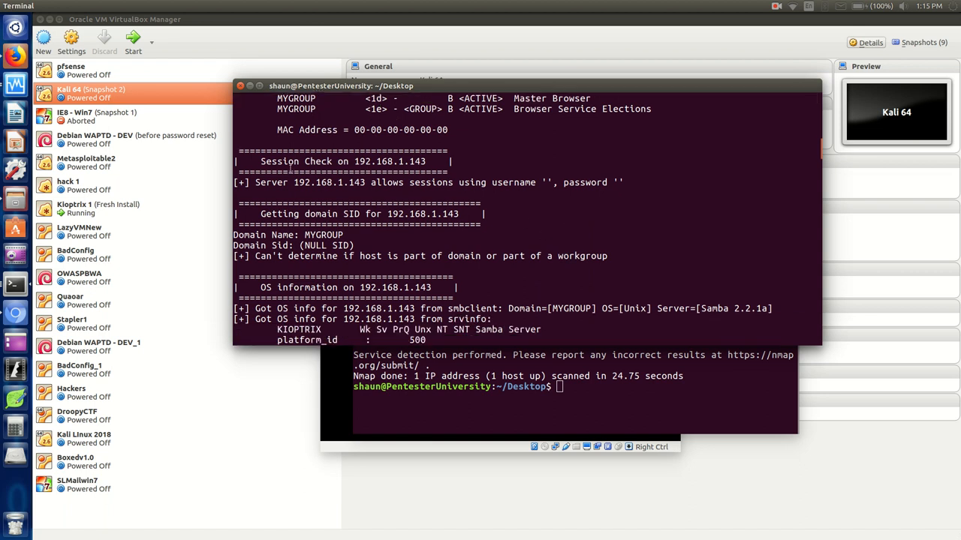
{"action": "mouse_move", "coordinate": [354, 202]}
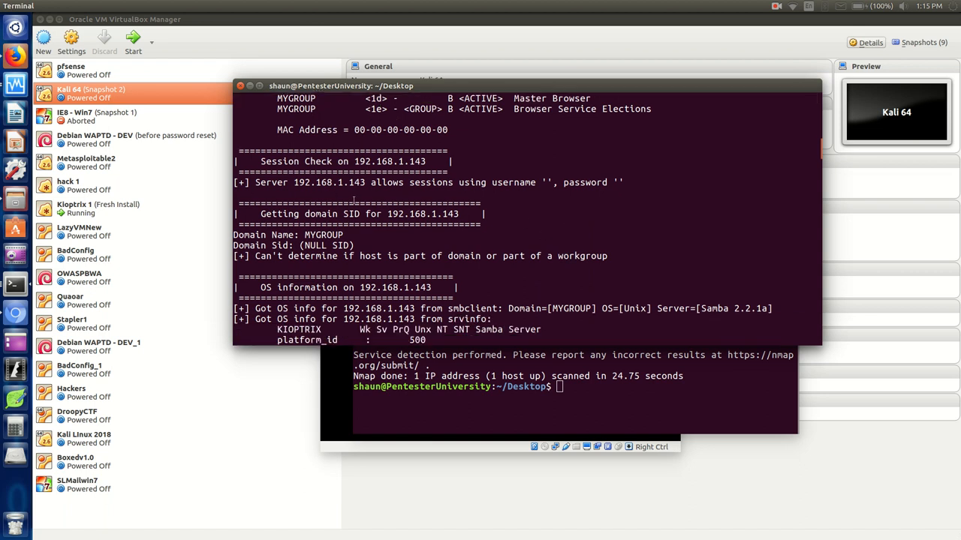
{"action": "scroll", "scroll_direction": "down", "scroll_amount": 3}
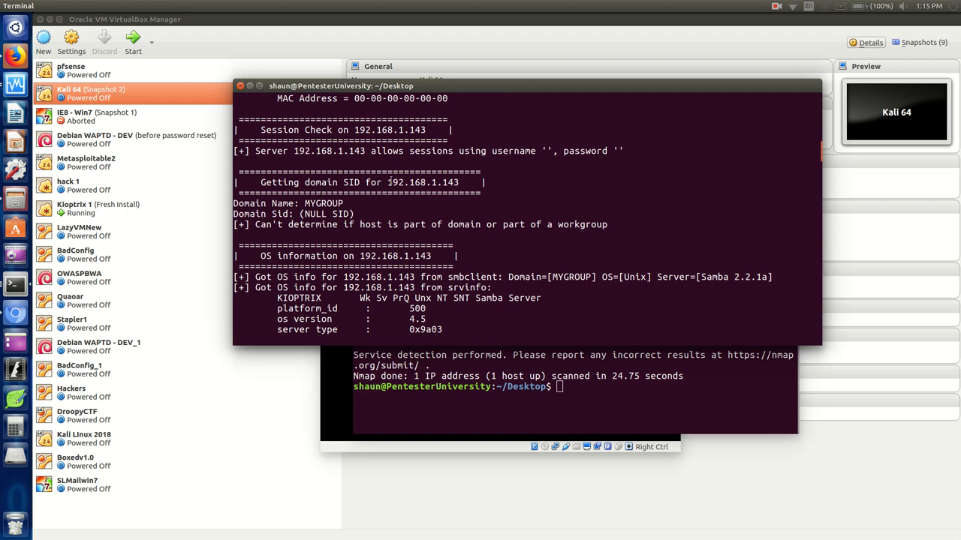
{"action": "double_click", "coordinate": [422, 183]}
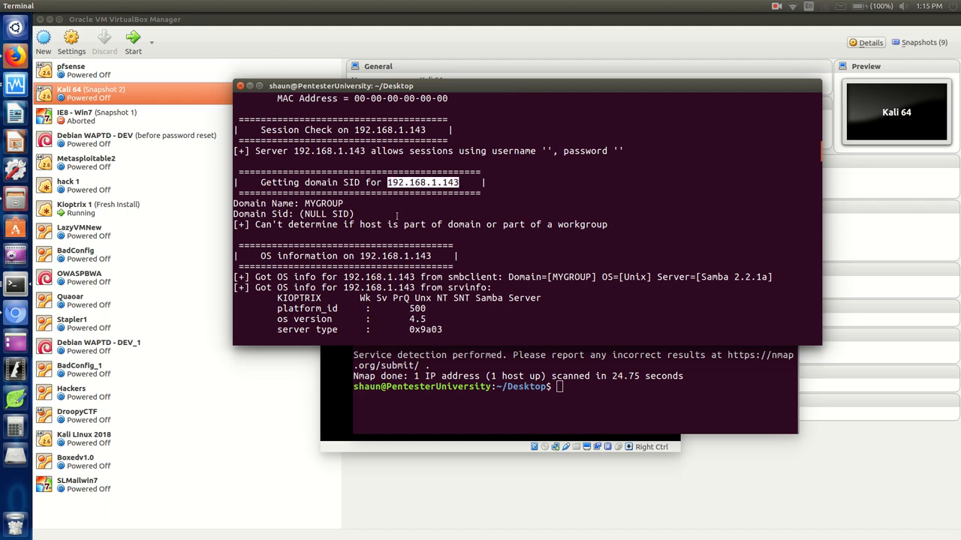
{"action": "scroll", "scroll_direction": "down", "scroll_amount": 3}
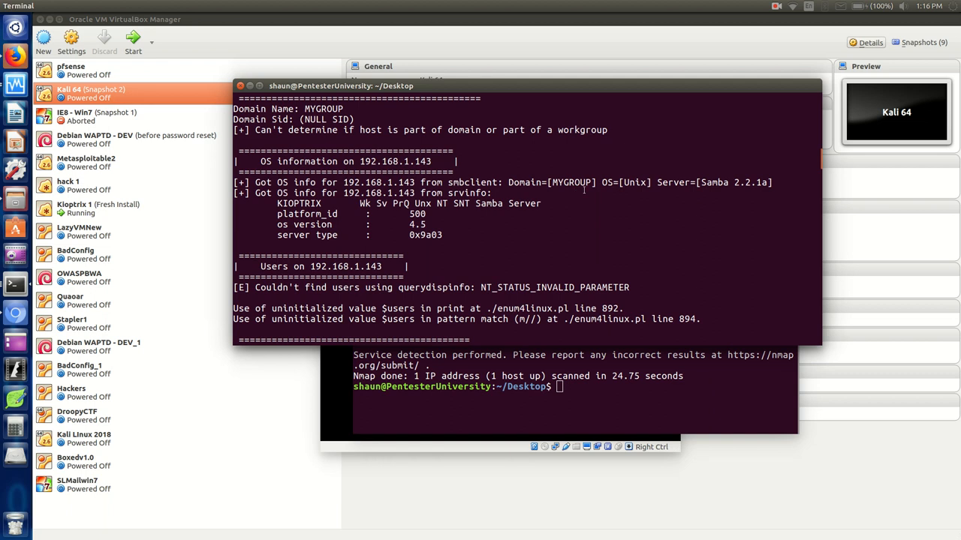
- Select the 'Samba 2.2.1a' server version in the OS information line
{"action": "double_click", "coordinate": [669, 183]}
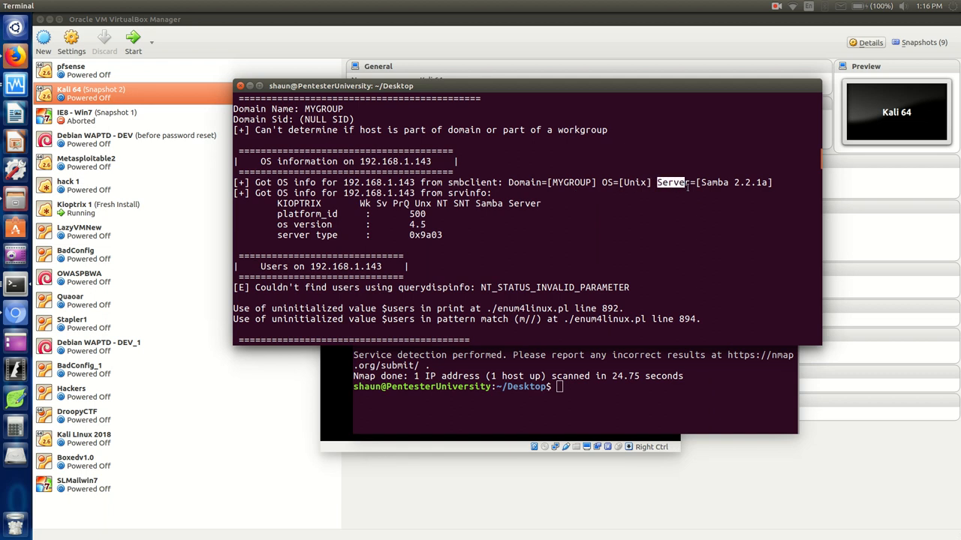
{"action": "left_click_drag", "start_coordinate": [658, 183], "coordinate": [773, 183]}
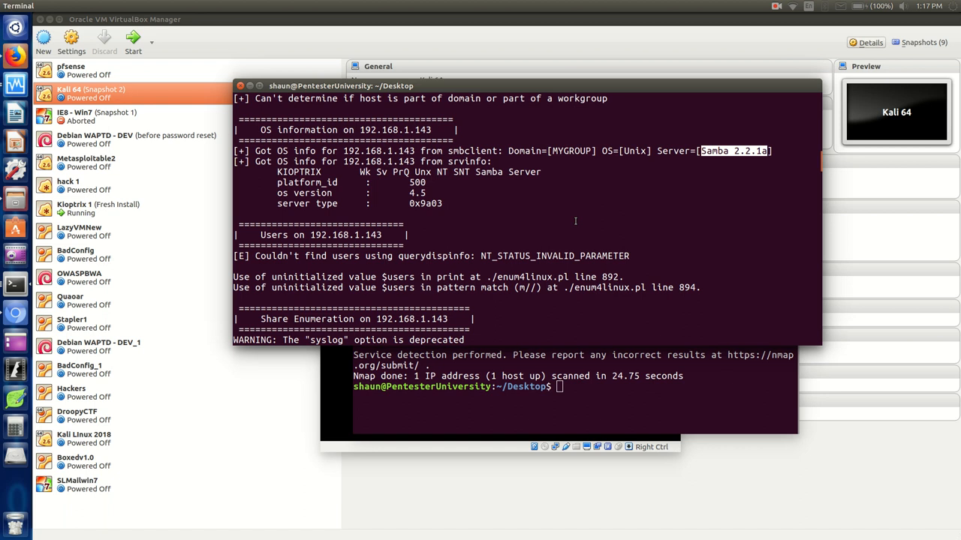
{"action": "mouse_move", "coordinate": [575, 219]}
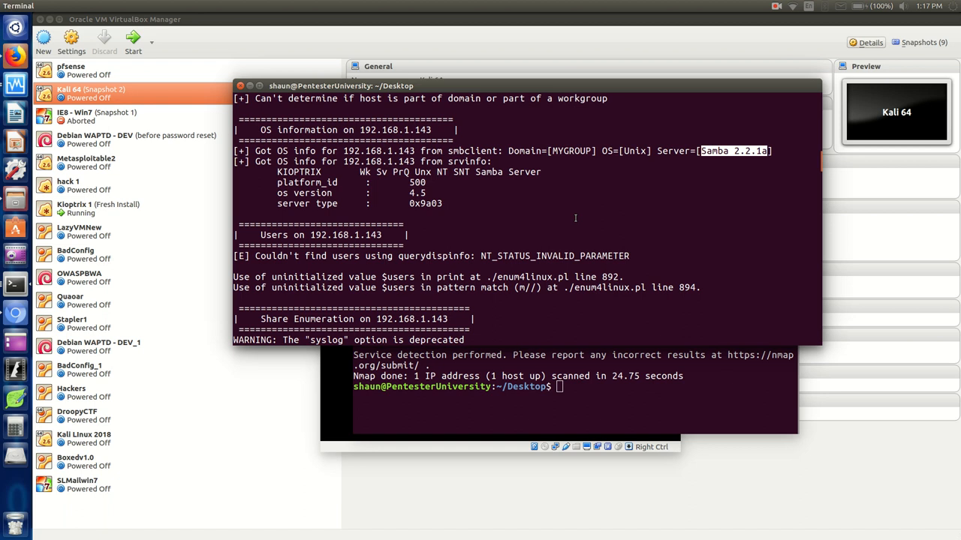
- Scroll to share mapping for IPC$ and ADMIN$ and select the 'Can't understand response' error
{"action": "scroll", "scroll_direction": "down", "scroll_amount": 3}
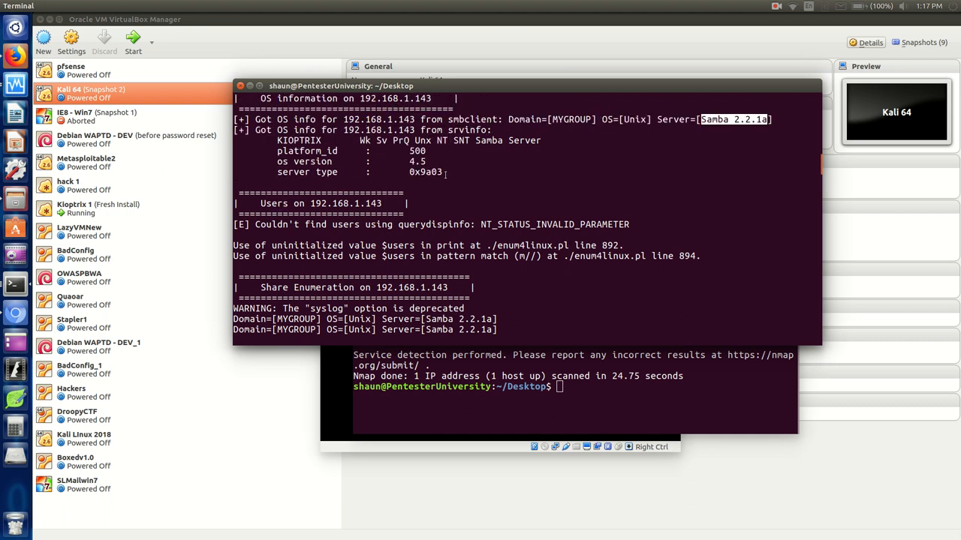
{"action": "mouse_move", "coordinate": [458, 178]}
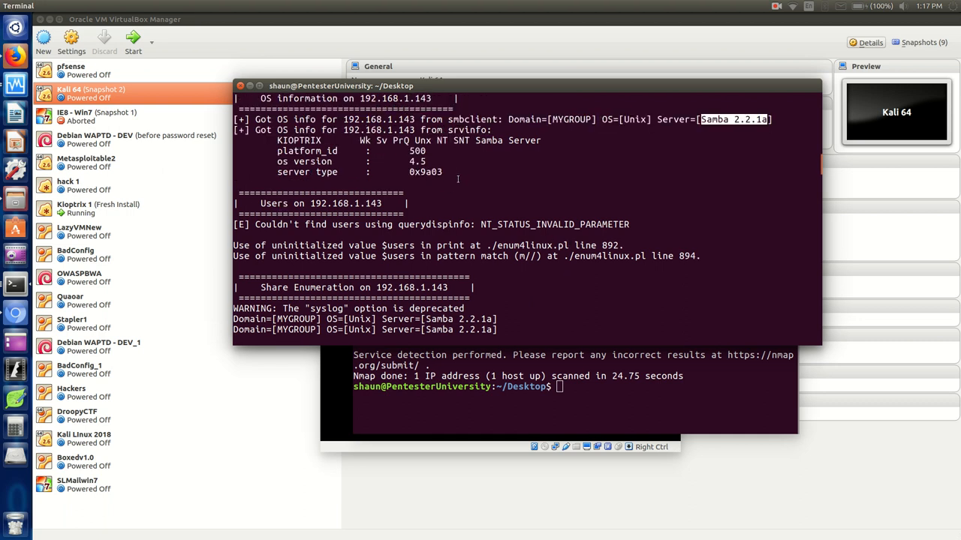
{"action": "scroll", "scroll_direction": "down", "scroll_amount": 3}
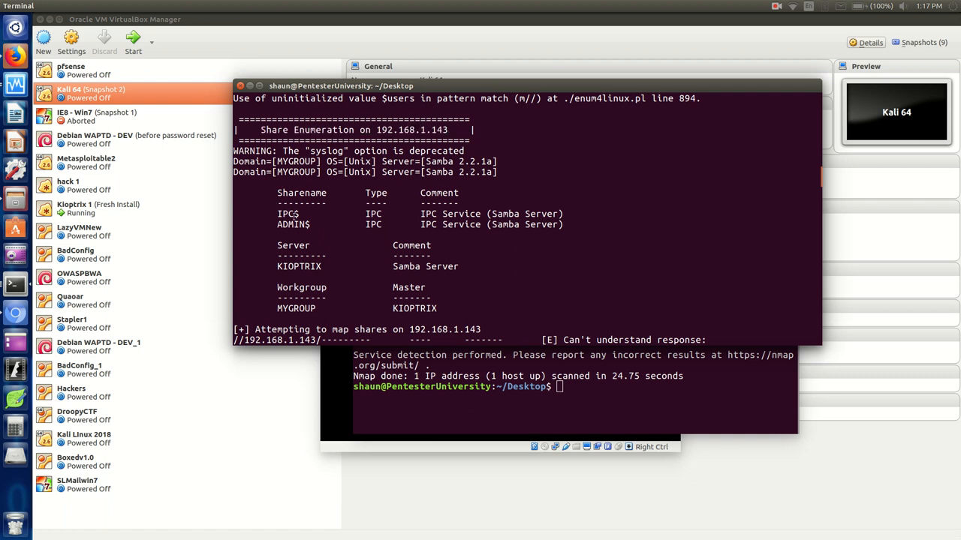
{"action": "double_click", "coordinate": [288, 213]}
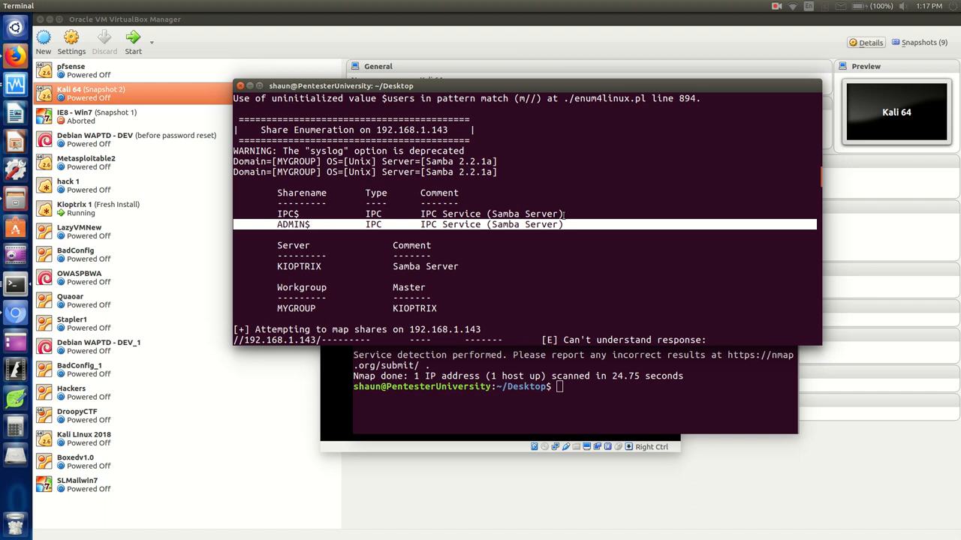
{"action": "scroll", "scroll_direction": "down", "scroll_amount": 3}
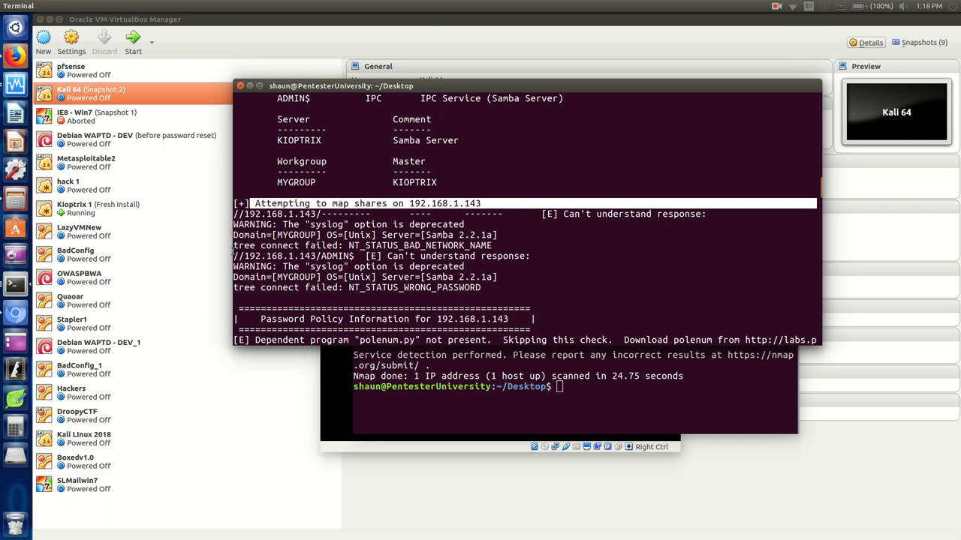
{"action": "mouse_move", "coordinate": [232, 259]}
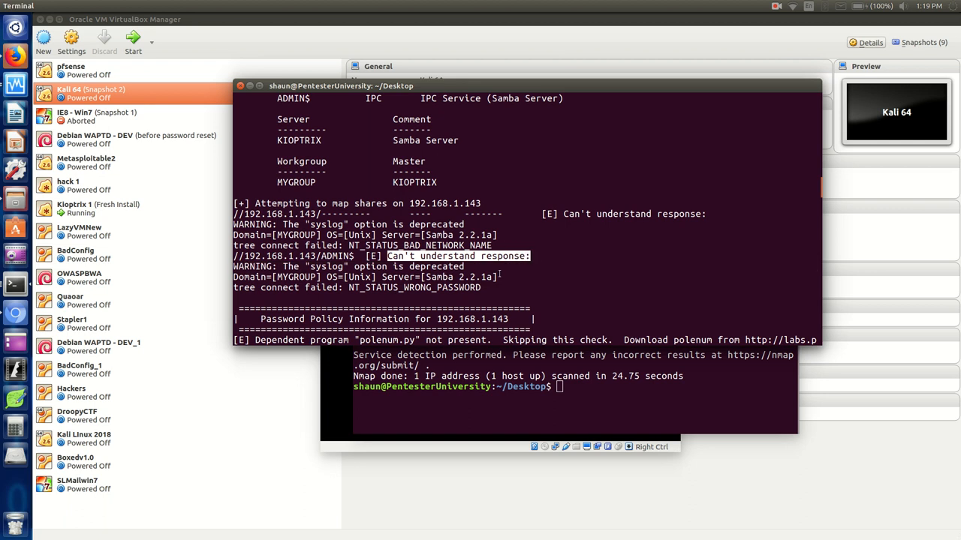
{"action": "scroll", "scroll_direction": "down", "scroll_amount": 3}
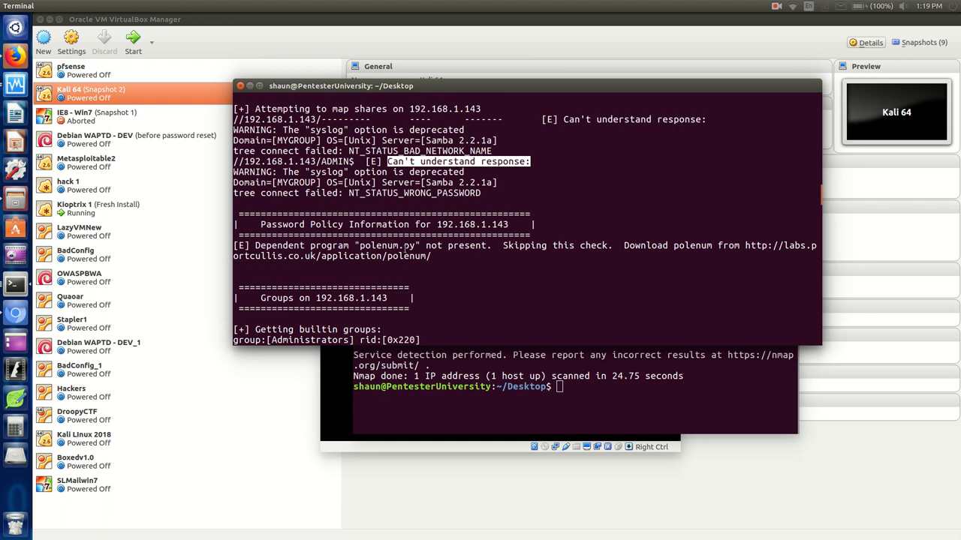
- Scroll through builtin groups and memberships, marking RID 545 of the Users group, into local groups
{"action": "scroll", "scroll_direction": "down", "scroll_amount": 3}
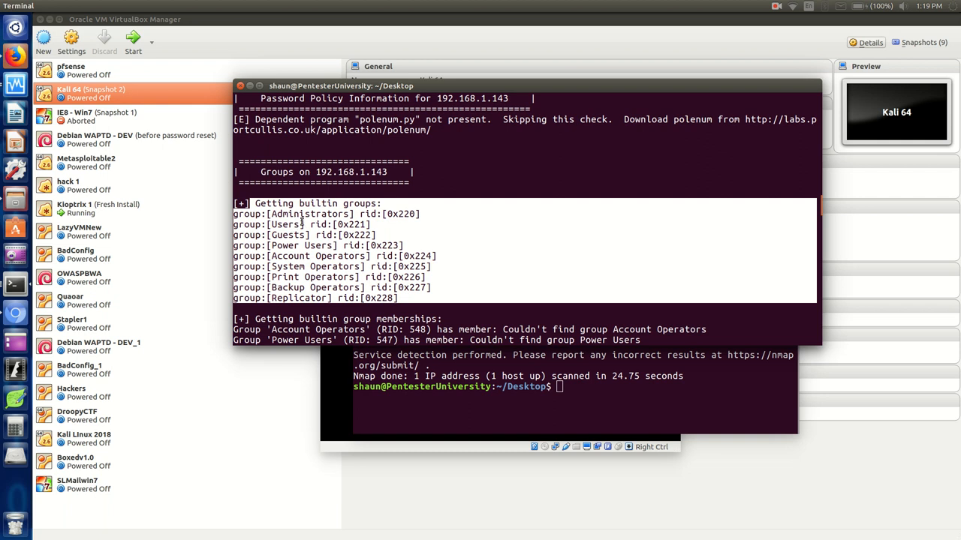
{"action": "mouse_move", "coordinate": [299, 246]}
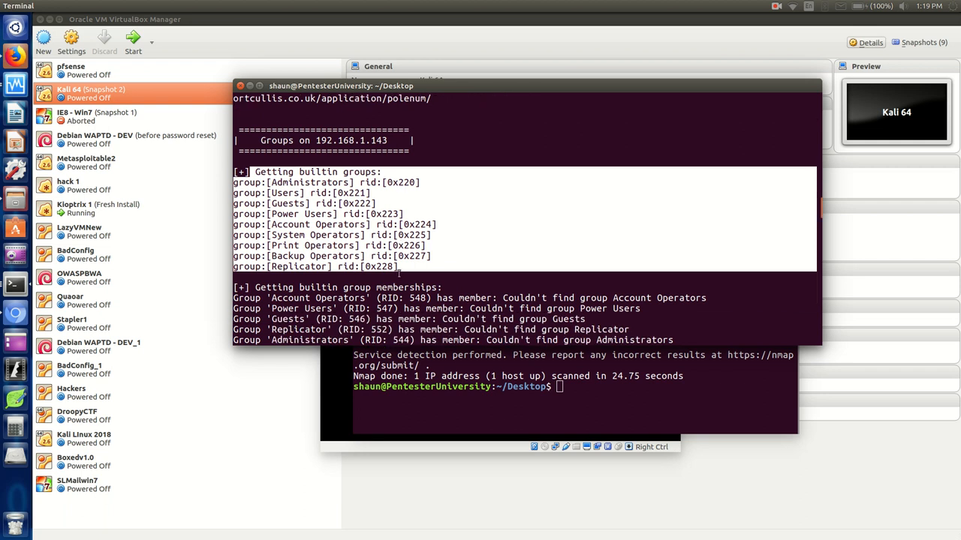
{"action": "scroll", "scroll_direction": "down", "scroll_amount": 3}
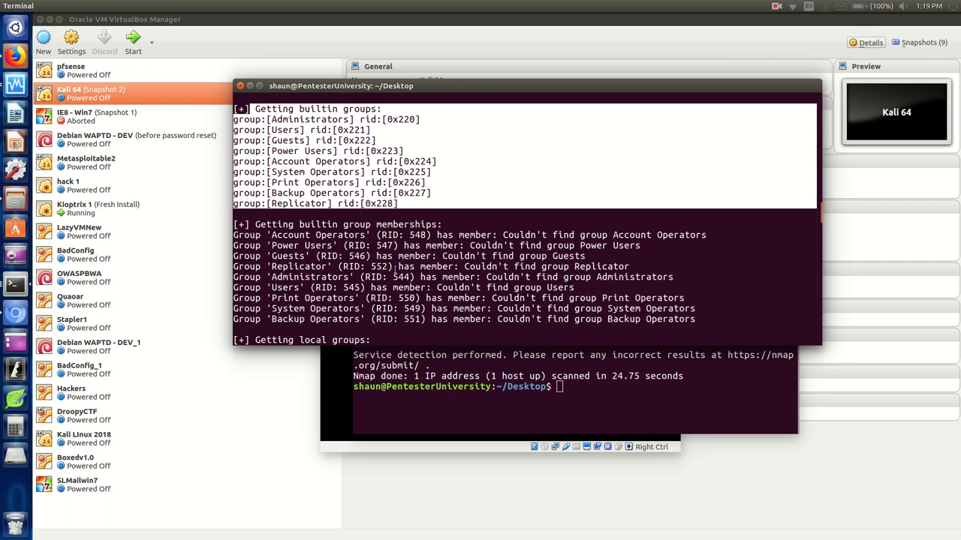
{"action": "scroll", "scroll_direction": "down", "scroll_amount": 3}
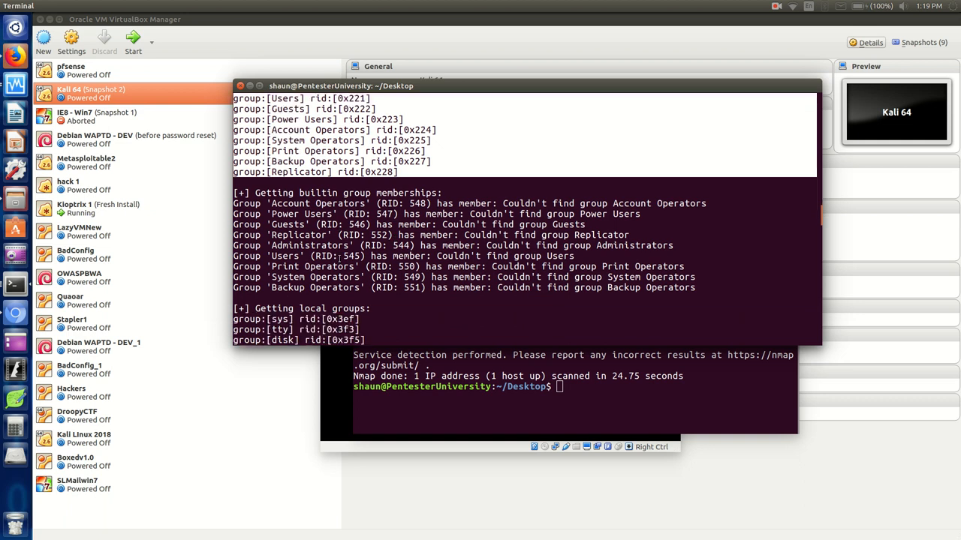
{"action": "scroll", "scroll_direction": "down", "scroll_amount": 3}
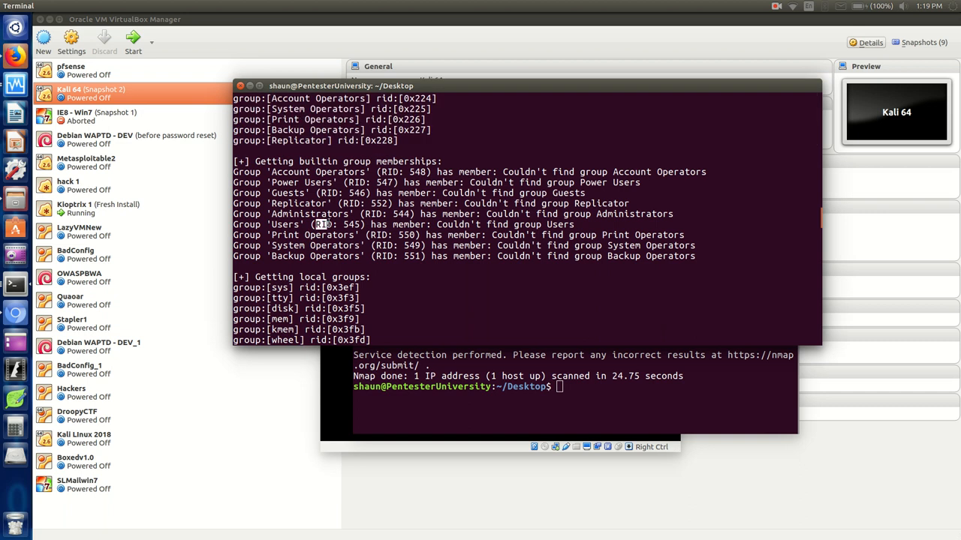
{"action": "double_click", "coordinate": [336, 226]}
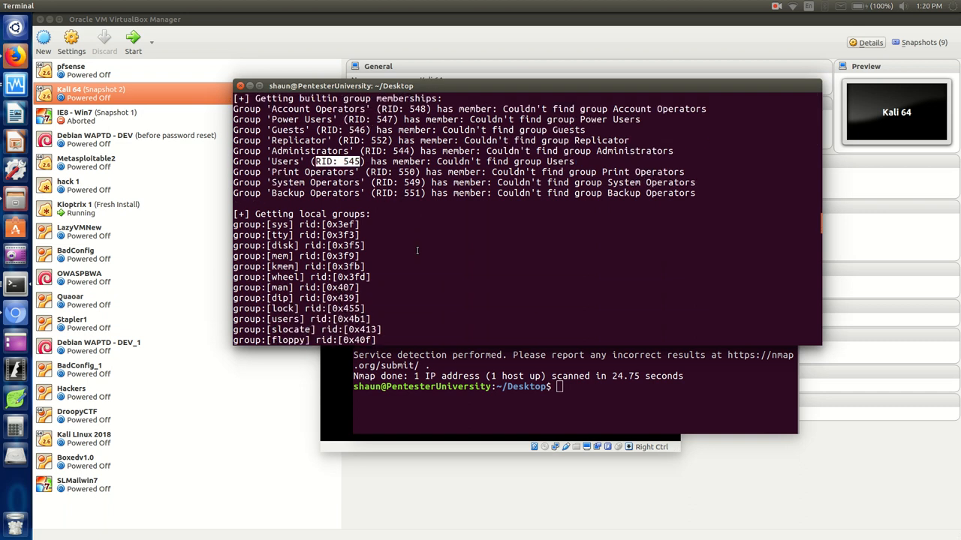
{"action": "scroll", "scroll_direction": "down", "scroll_amount": 3}
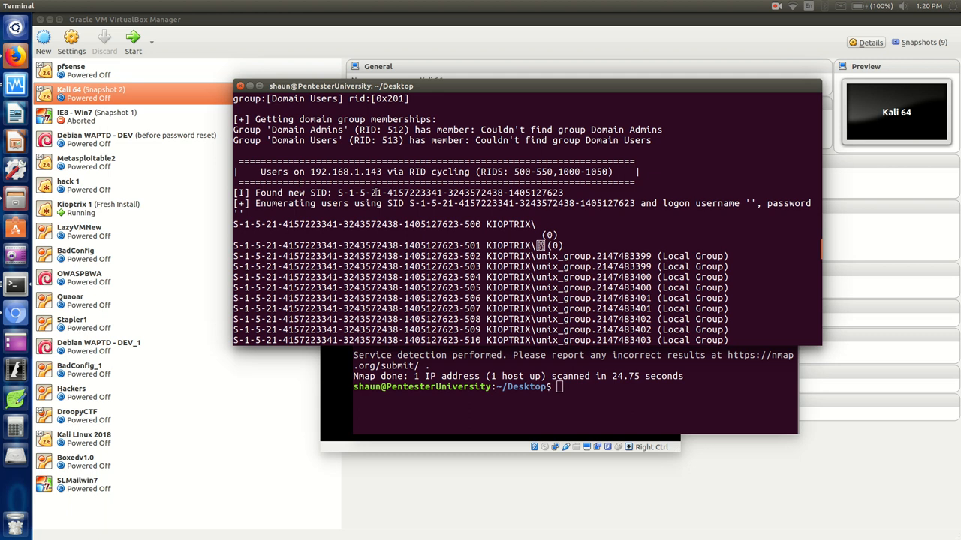
{"action": "mouse_move", "coordinate": [426, 227]}
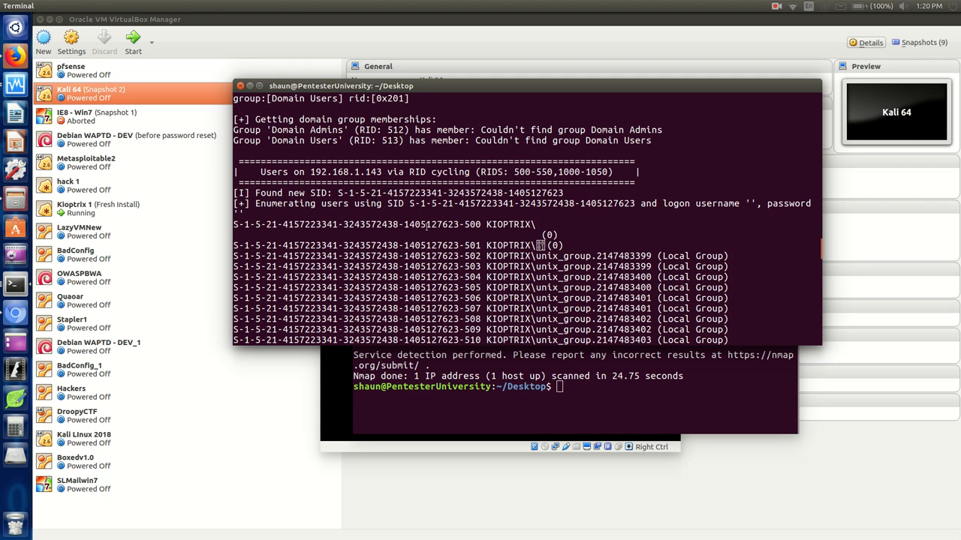
- Scroll through the RID-cycled KIOPTRIX users and groups such as daemon, adm, lp and ftp
{"action": "scroll", "scroll_direction": "down", "scroll_amount": 3}
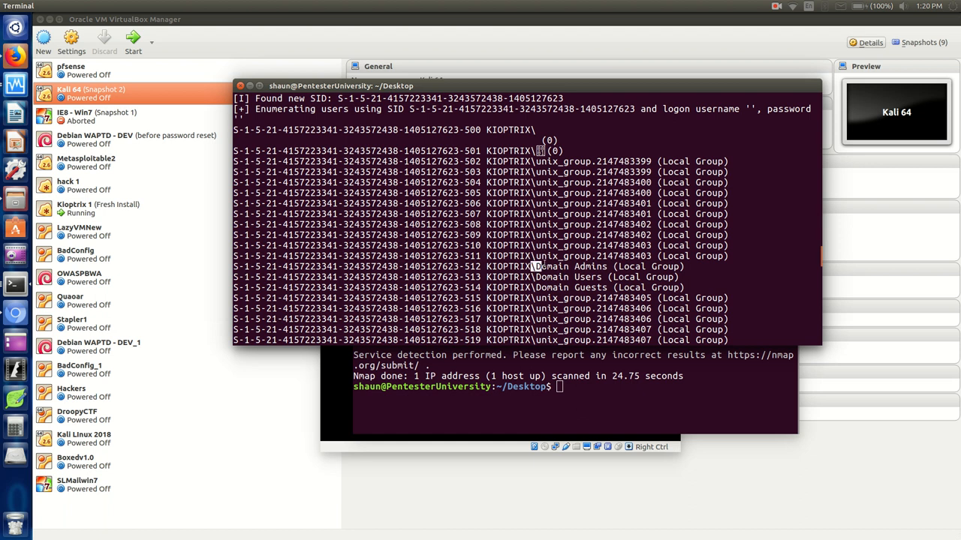
{"action": "scroll", "scroll_direction": "down", "scroll_amount": 3}
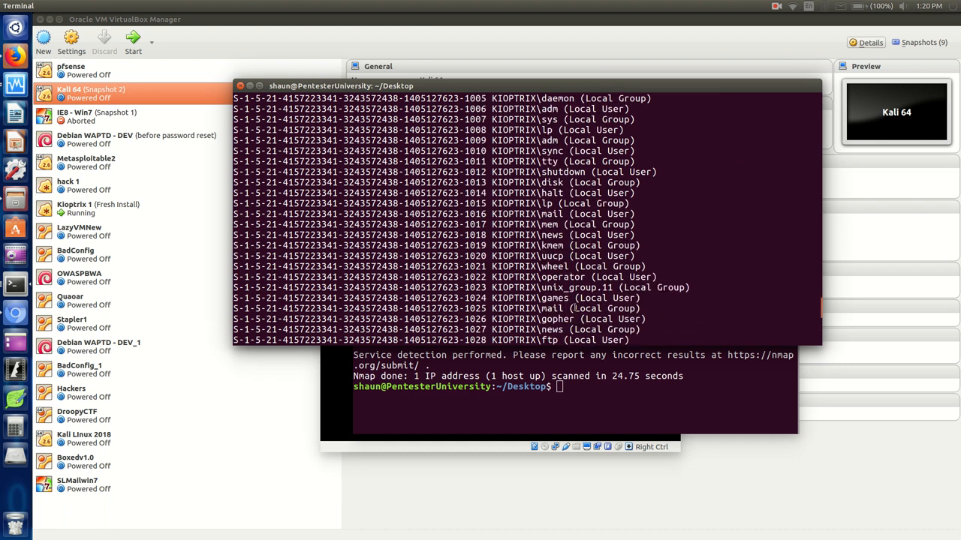
{"action": "scroll", "scroll_direction": "down", "scroll_amount": 3}
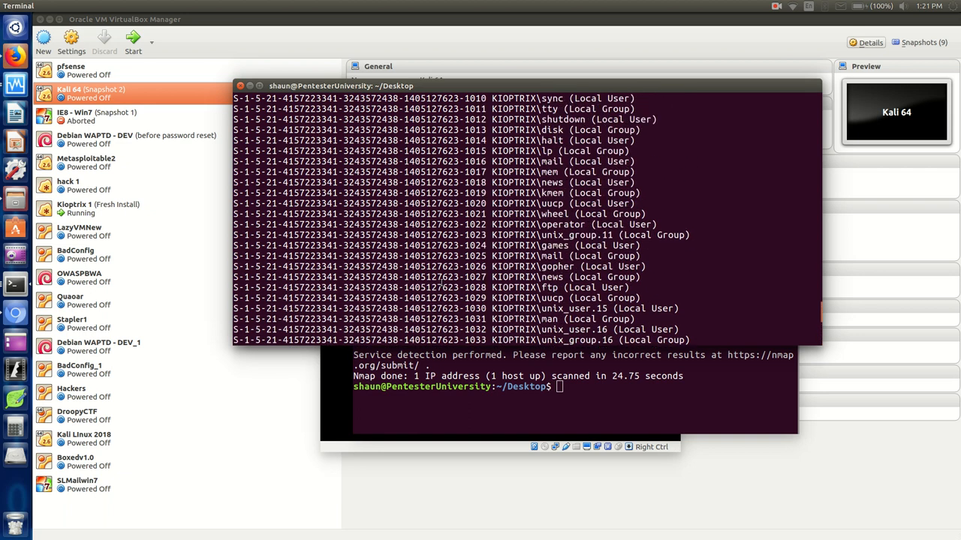
{"action": "scroll", "scroll_direction": "down", "scroll_amount": 3}
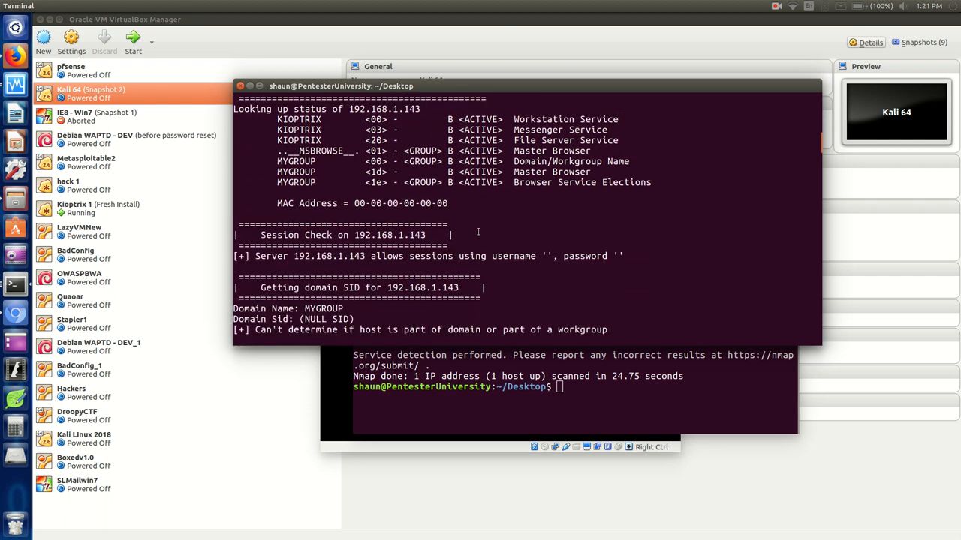
- Return to the share enumeration section and highlight the Samba 2.2.1a server version
{"action": "scroll", "scroll_direction": "down", "scroll_amount": 3}
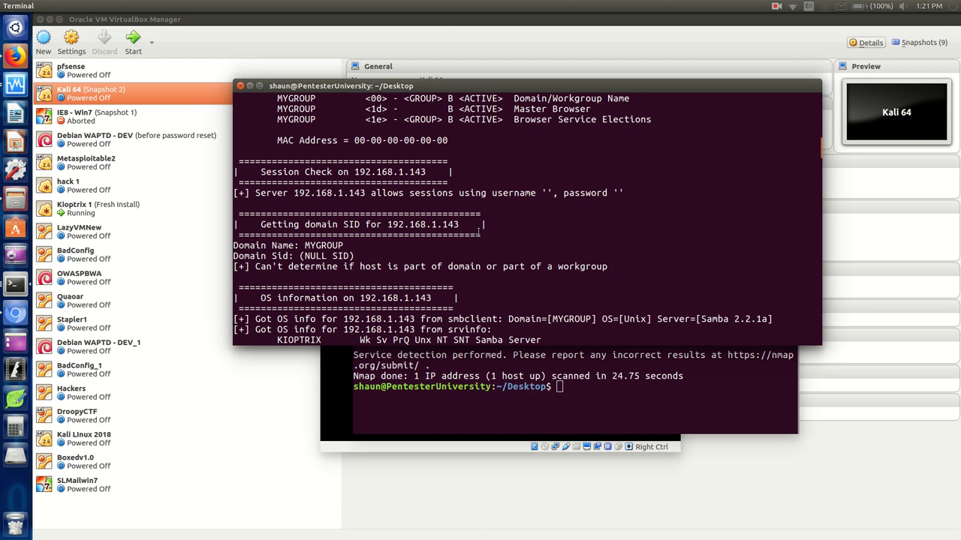
{"action": "mouse_move", "coordinate": [561, 222]}
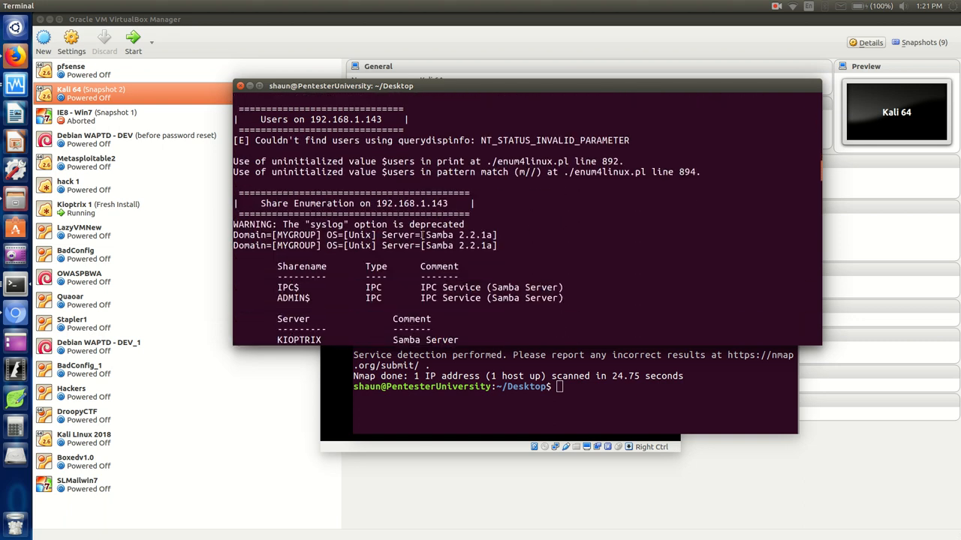
{"action": "double_click", "coordinate": [458, 235]}
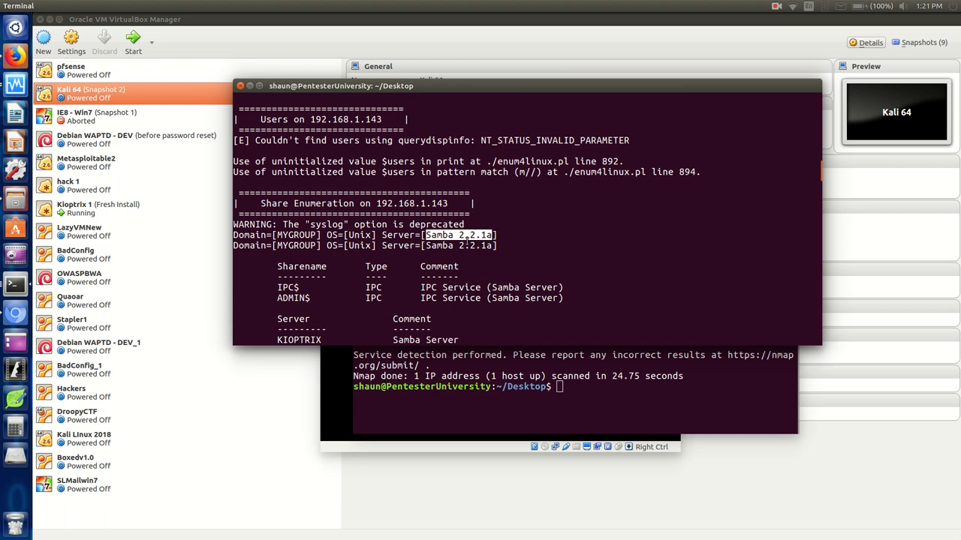
{"action": "mouse_move", "coordinate": [531, 250]}
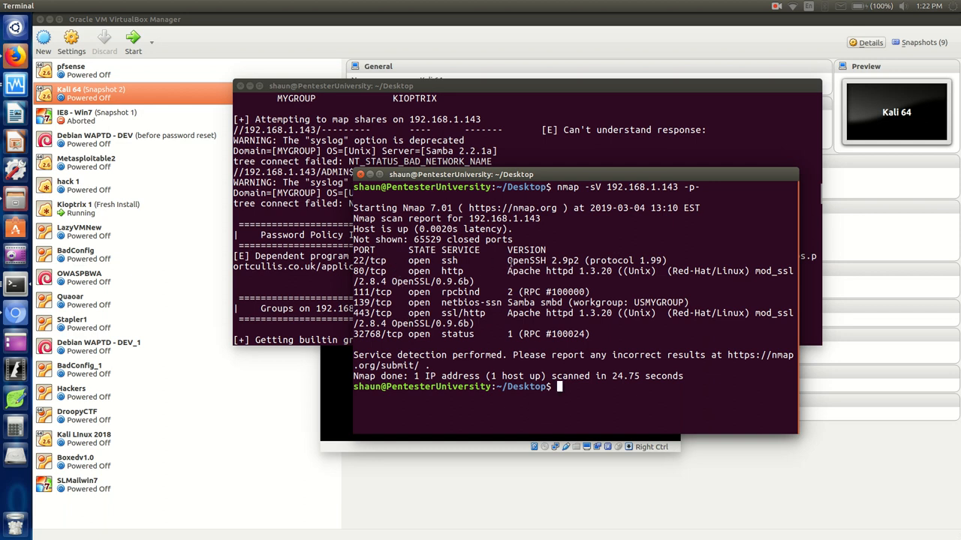
- Highlight the mod_ssl/2.8.4 OpenSSL/0.9.6b version in the nmap Apache results
{"action": "double_click", "coordinate": [542, 261]}
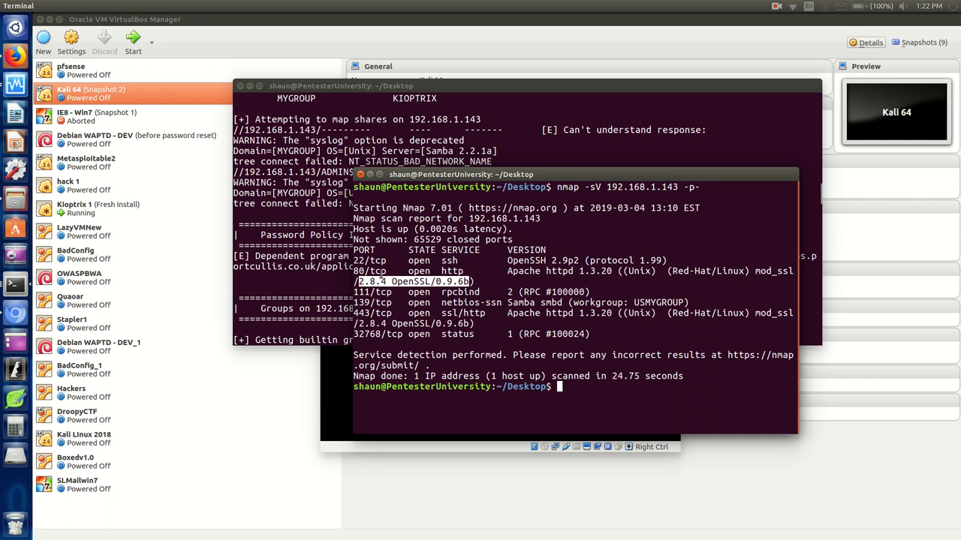
{"action": "mouse_move", "coordinate": [553, 259]}
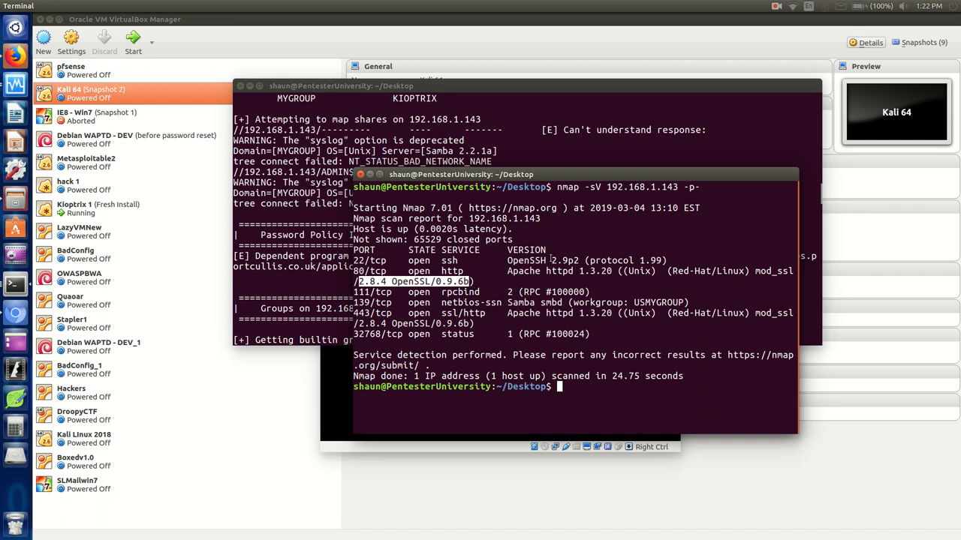